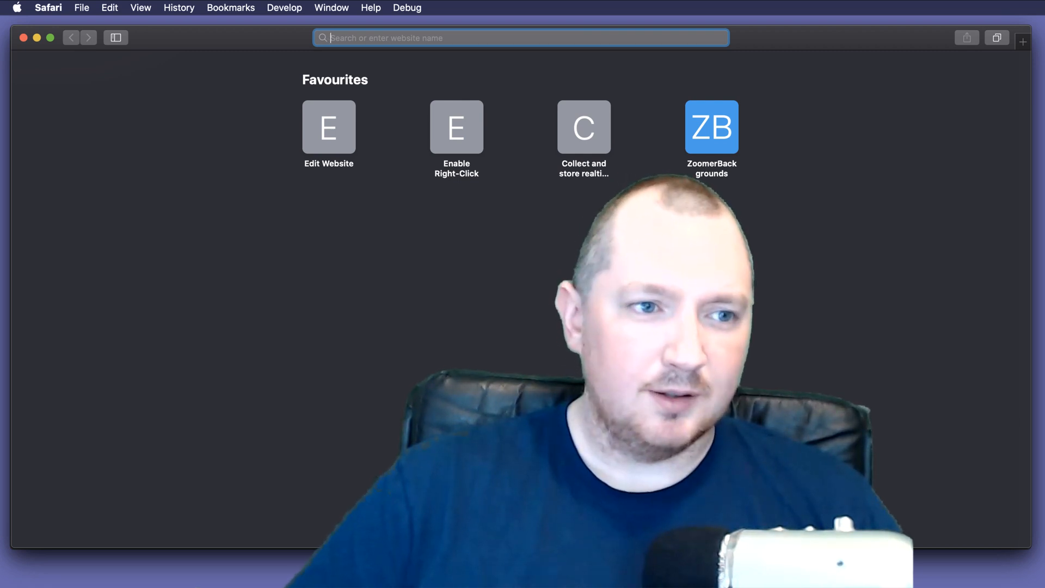
# - Show Safari's full browsing history, grouped by day
pyautogui.click(178, 7)
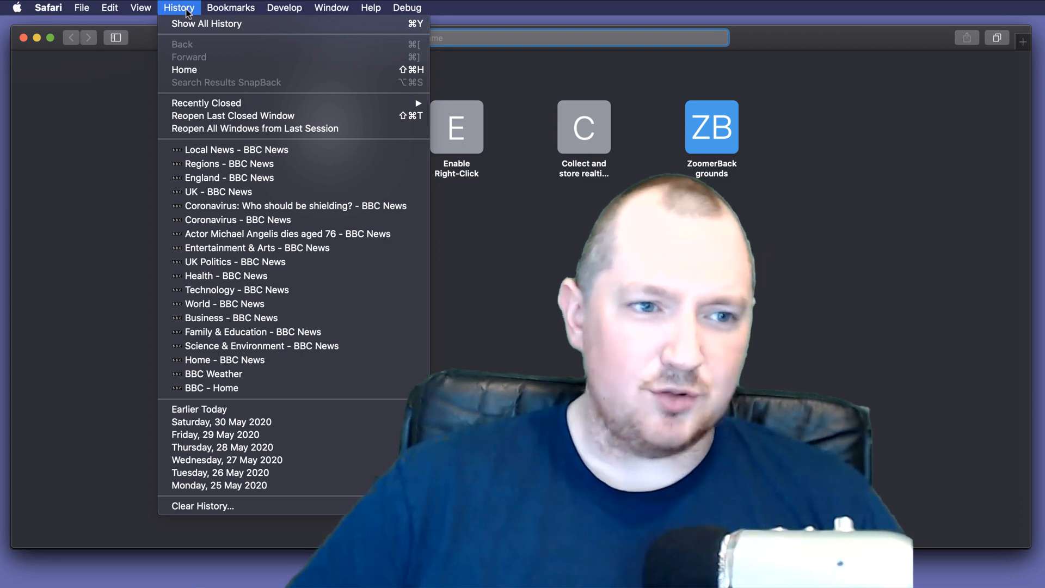
pyautogui.click(207, 24)
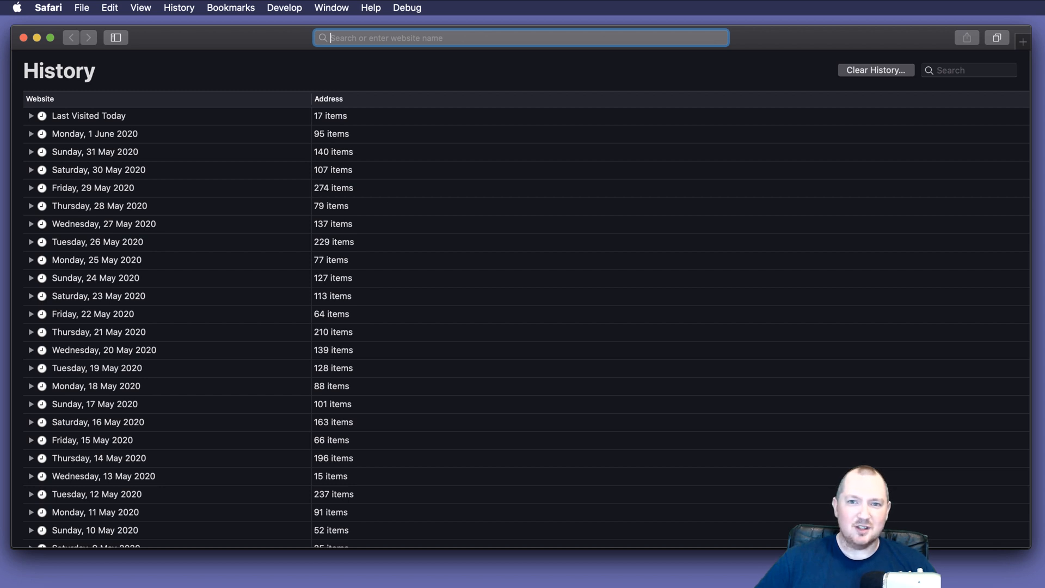
pyautogui.moveTo(178, 7)
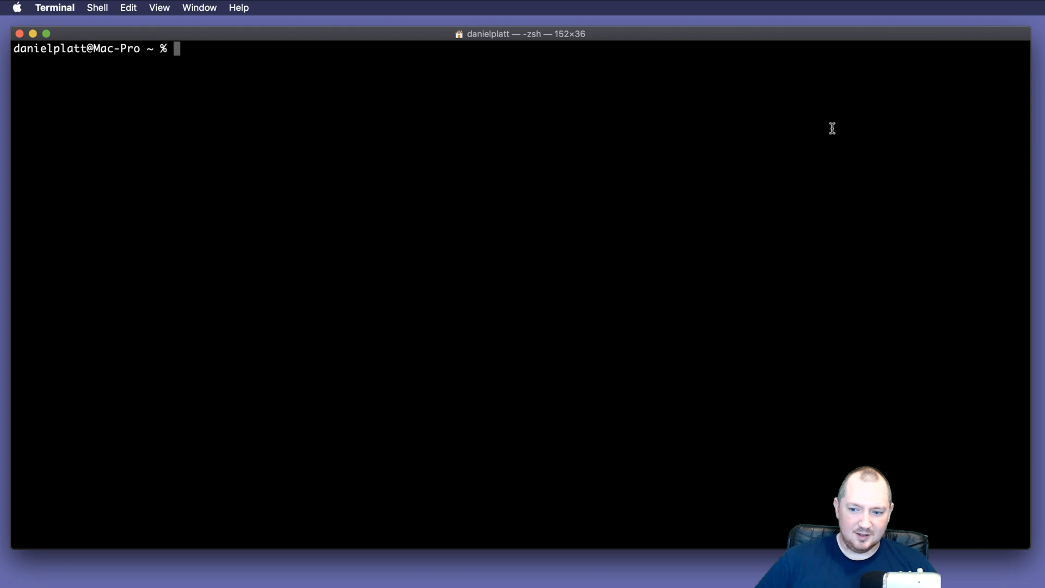
# - Change into ~/Library/Safari and try listing its contents, which is refused
pyautogui.write('cd')
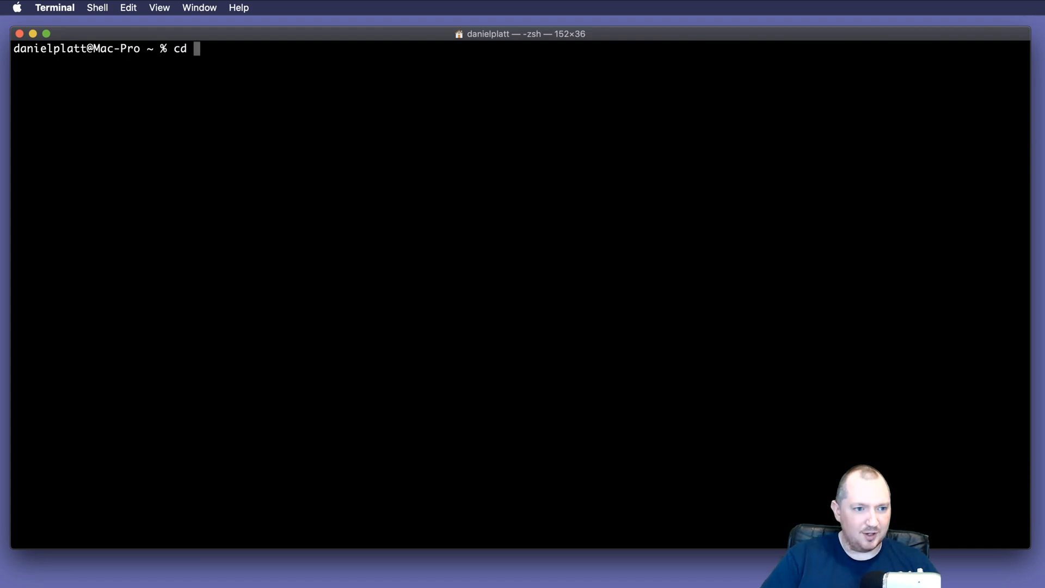
pyautogui.write('~/Libra')
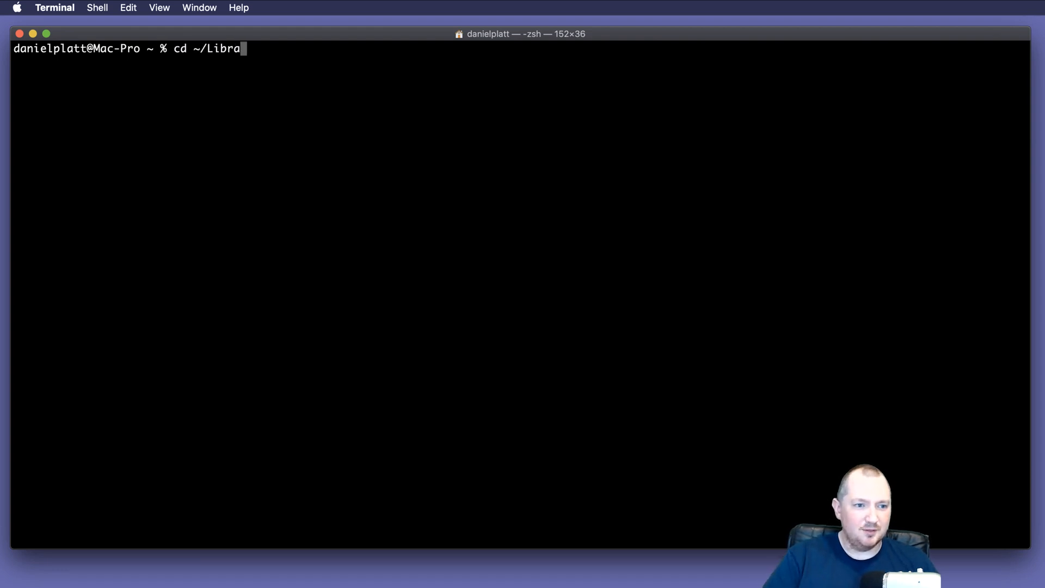
pyautogui.write('ry/')
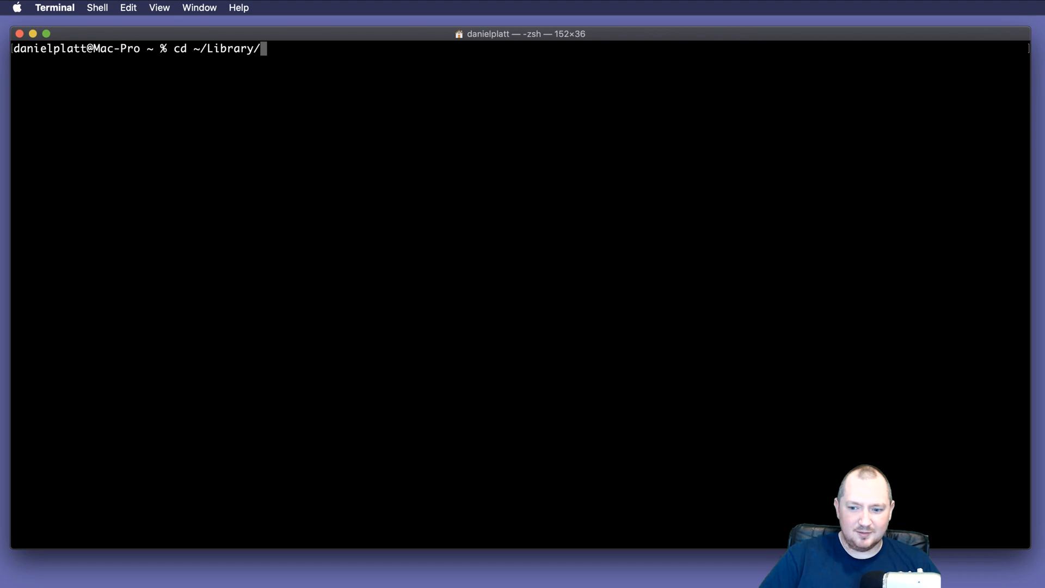
pyautogui.write('Safari')
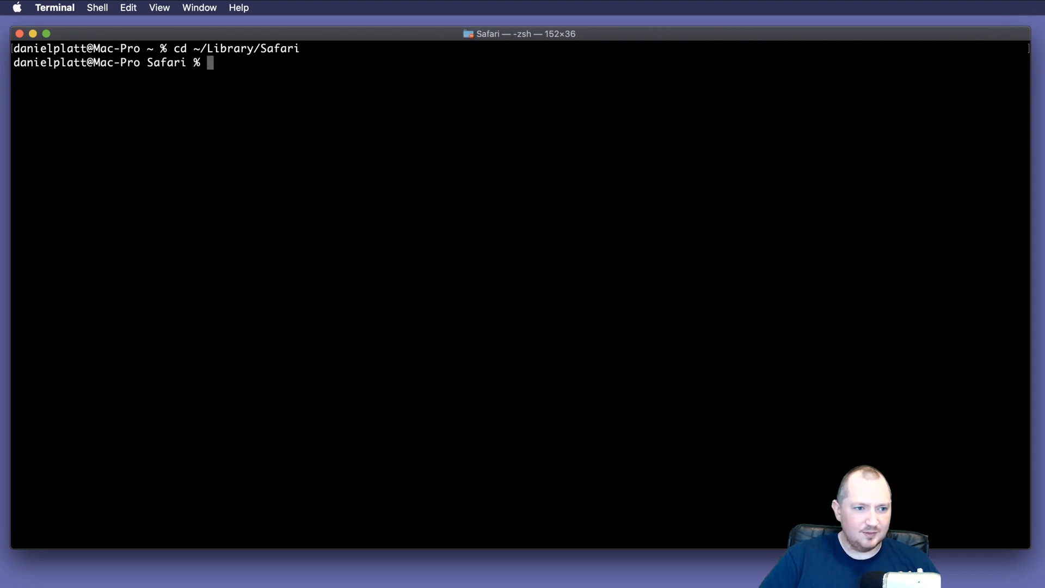
pyautogui.write('ls')
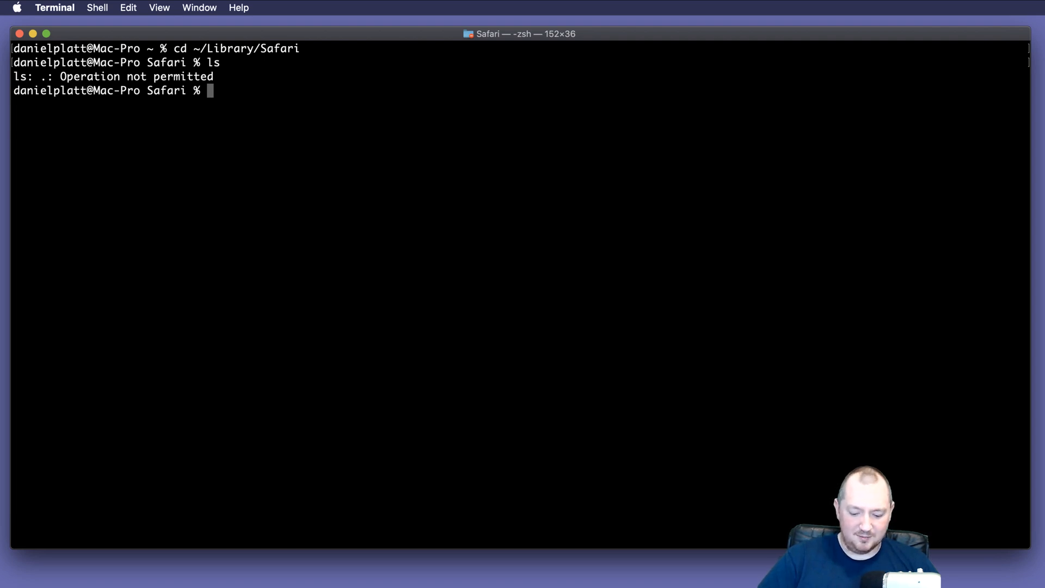
# - Open ~/Library/Safari in Finder to reveal History.db
pyautogui.write('open')
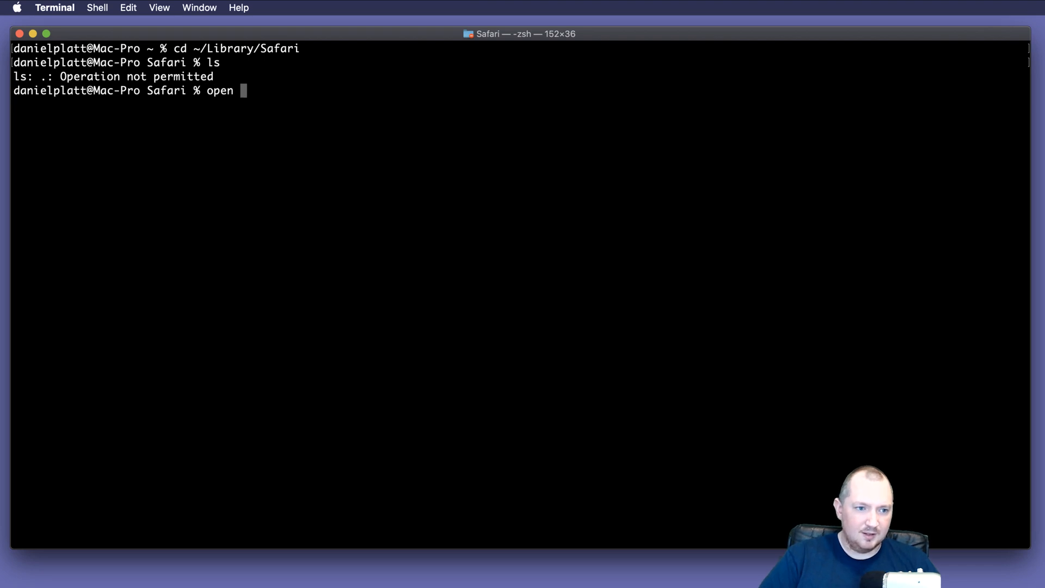
pyautogui.write('~/')
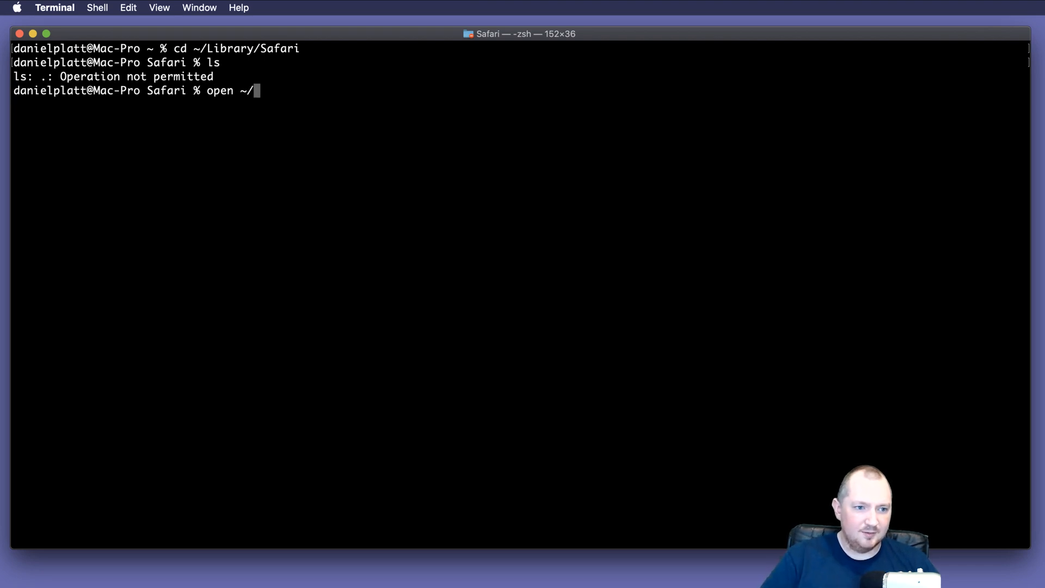
pyautogui.write('Library/Sa')
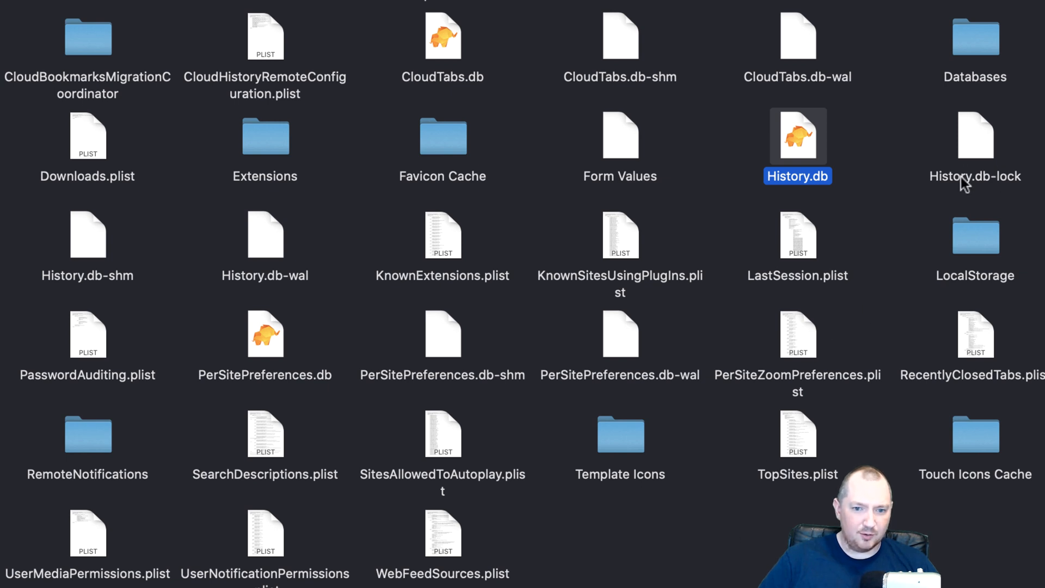
pyautogui.moveTo(90, 278)
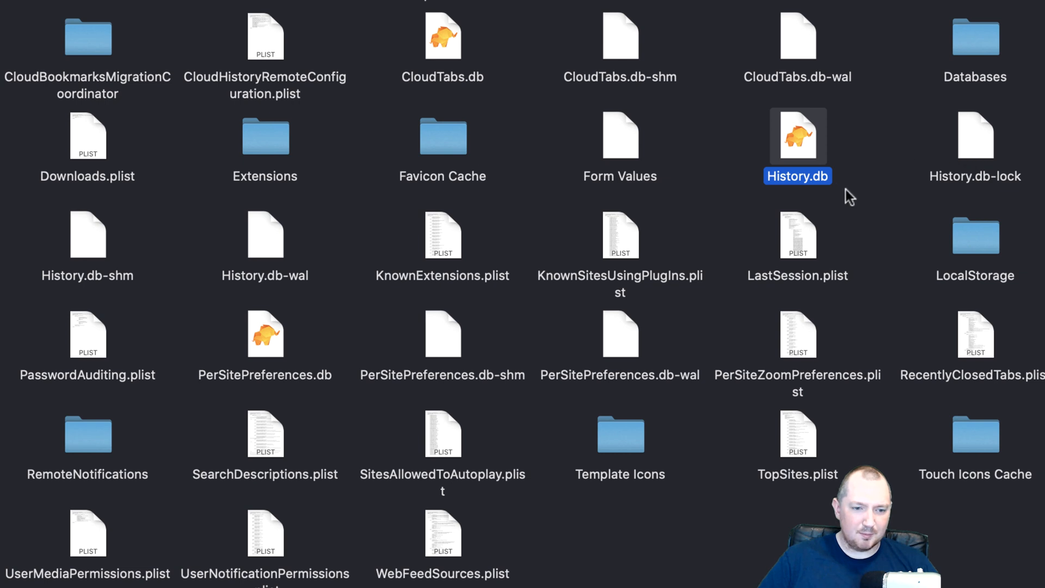
pyautogui.moveTo(807, 157)
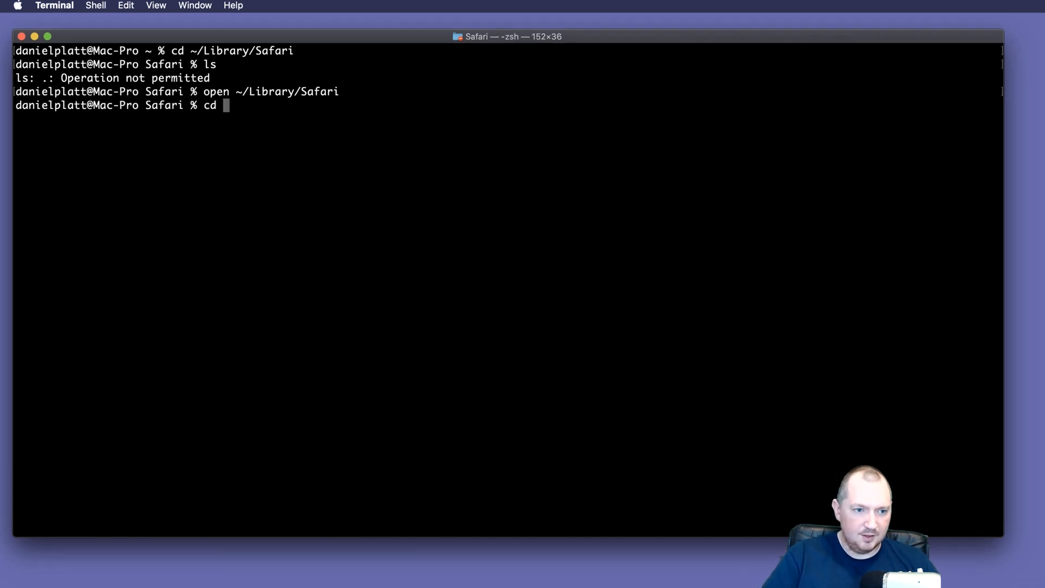
# - Switch to ~/Desktop and launch sqlite3 on History.db
pyautogui.write('~/Desktop')
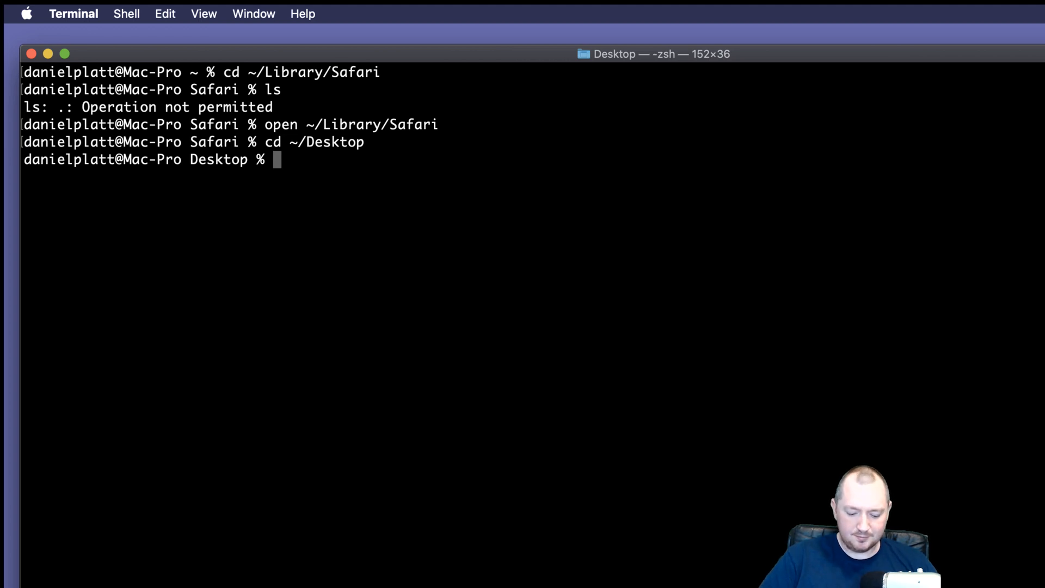
pyautogui.write('sqlite')
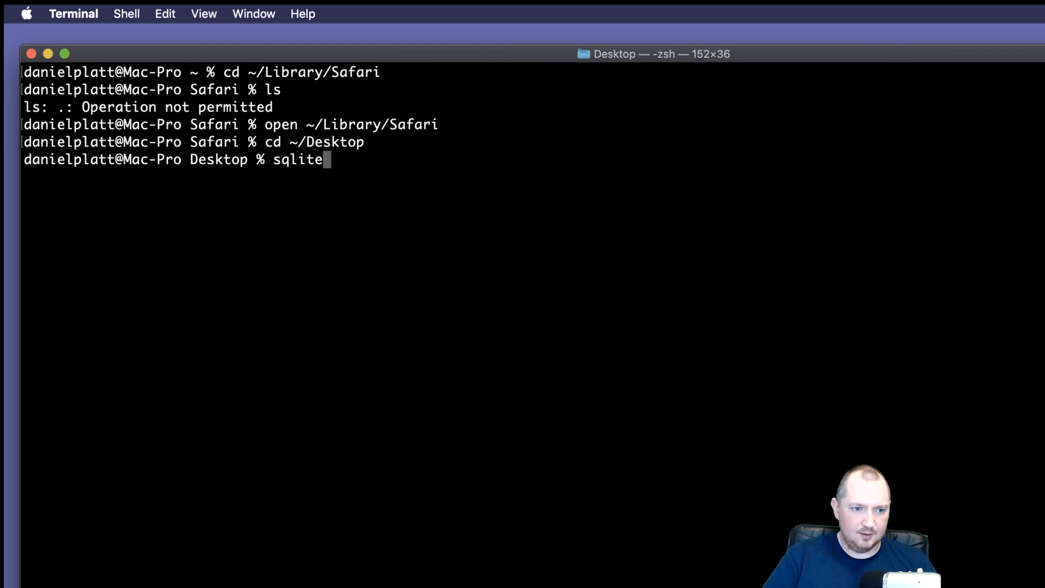
pyautogui.write('3')
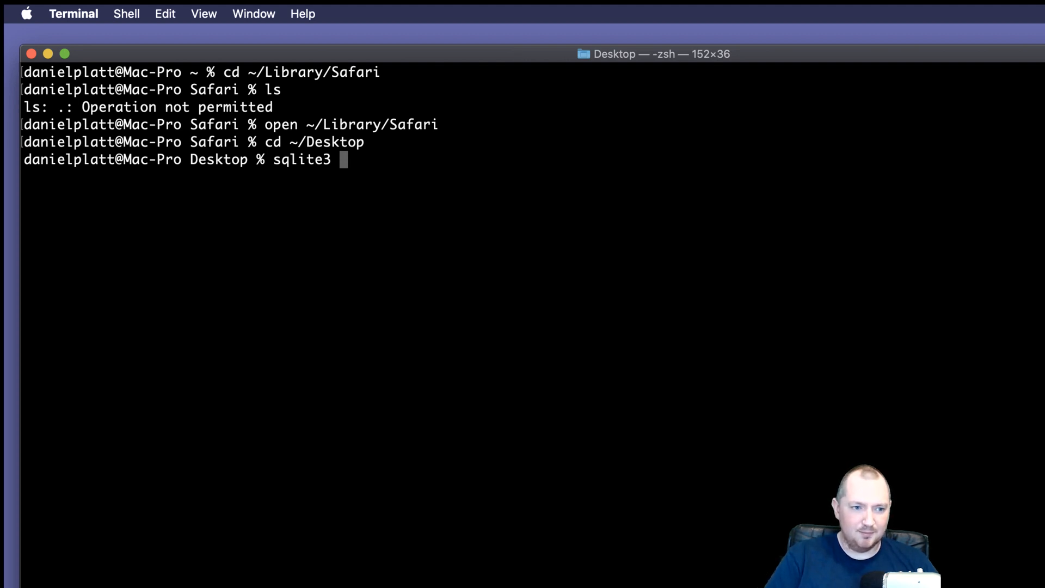
pyautogui.write('History.db')
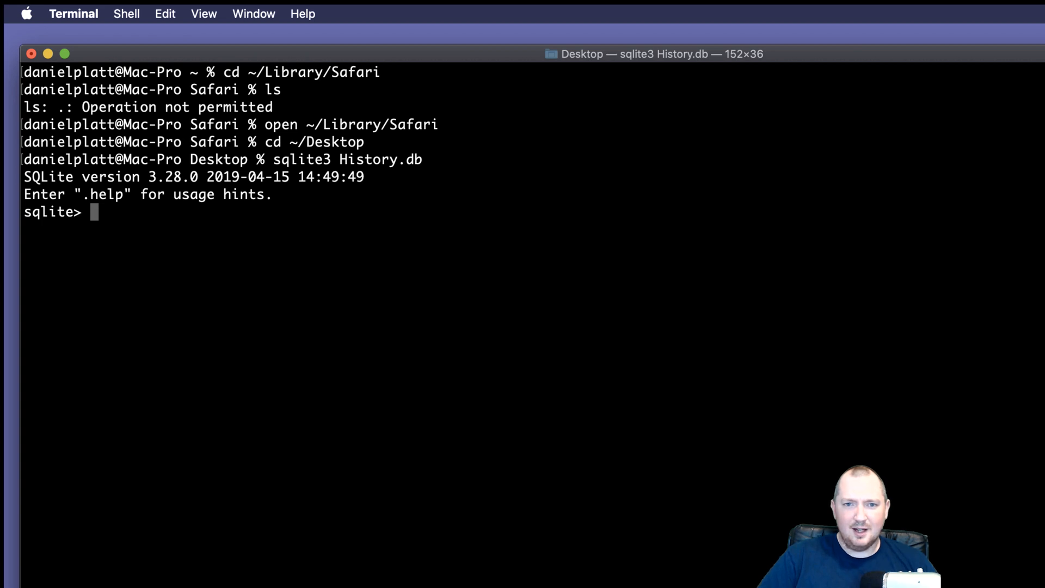
# - Run .tables, then .schema history_items to see its columns
pyautogui.write('.tables')
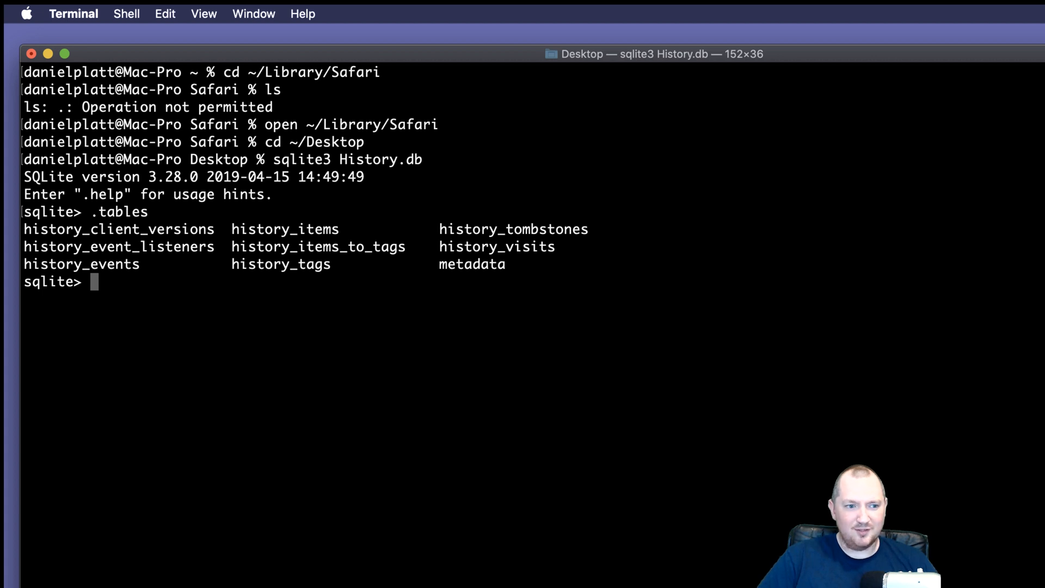
pyautogui.write('.')
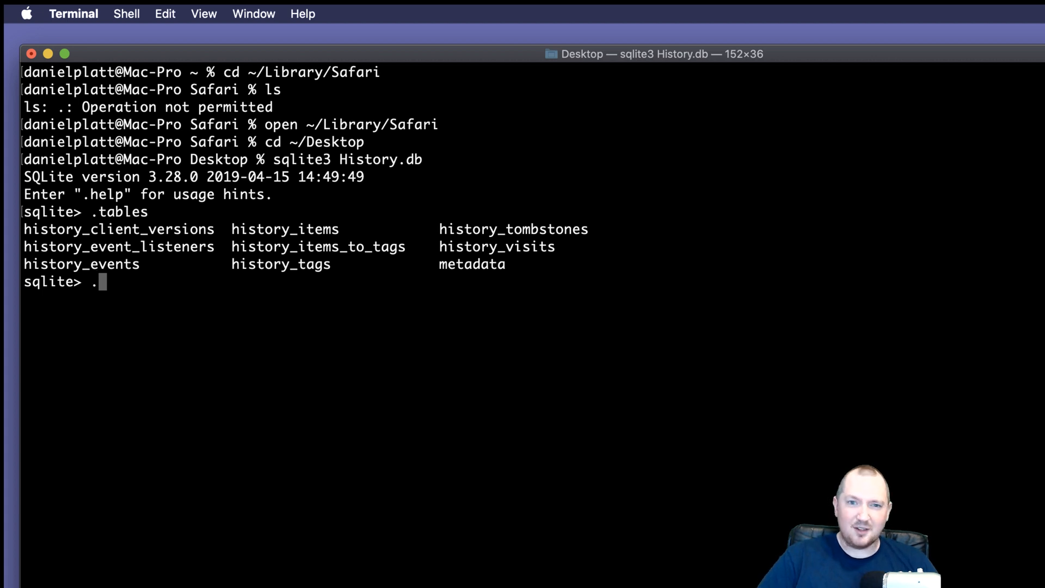
pyautogui.write('schema')
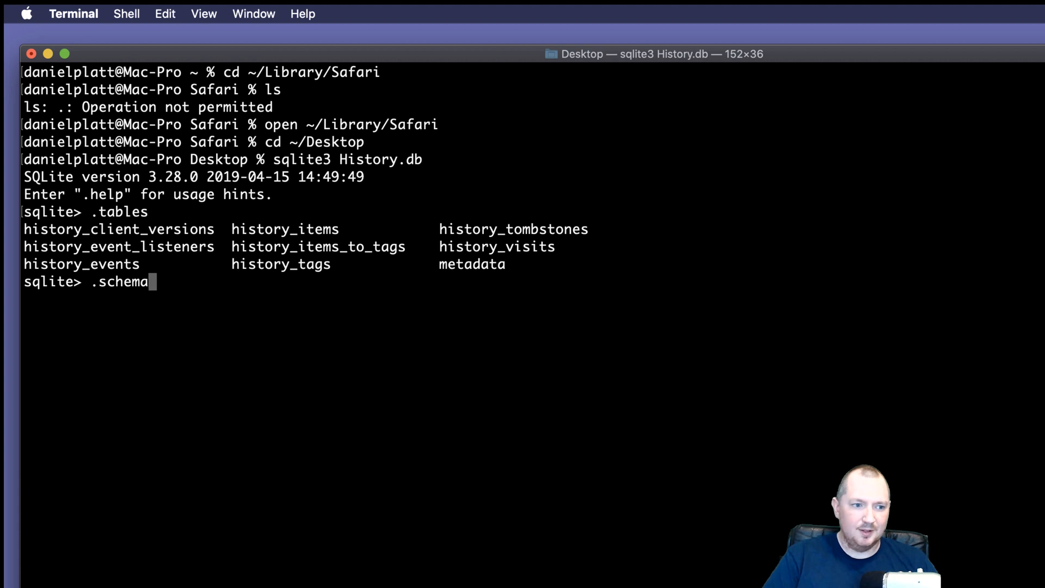
pyautogui.write('history_item')
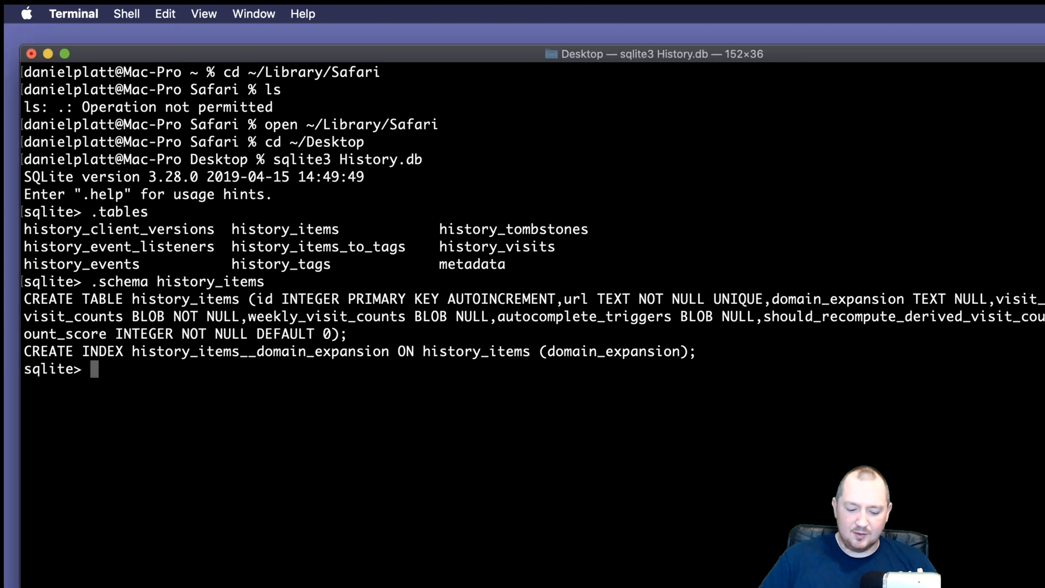
# - Query one history_items row, a getbootstrap.com entry, then quit sqlite3
pyautogui.write('select *')
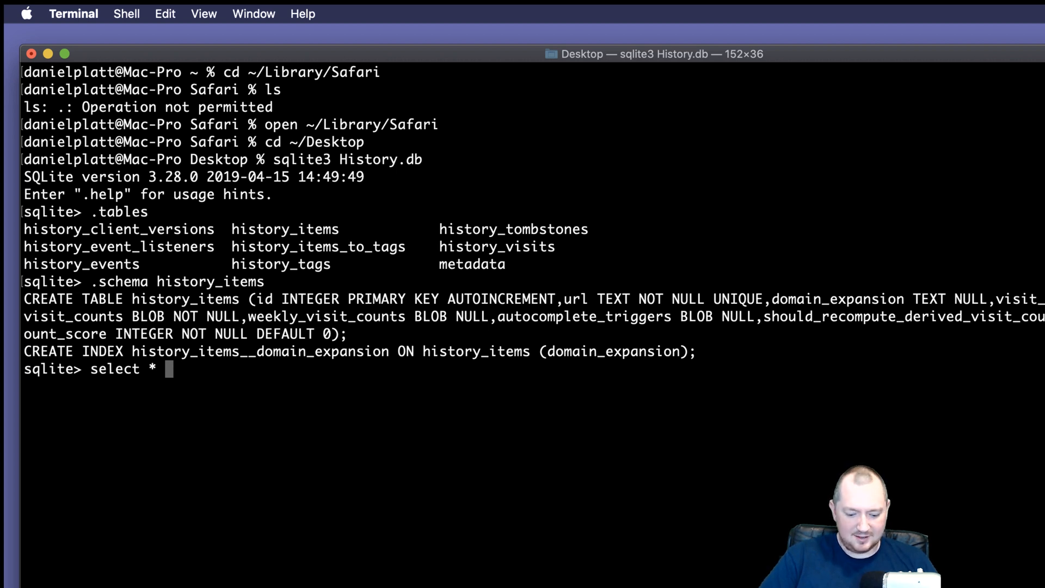
pyautogui.write('from h')
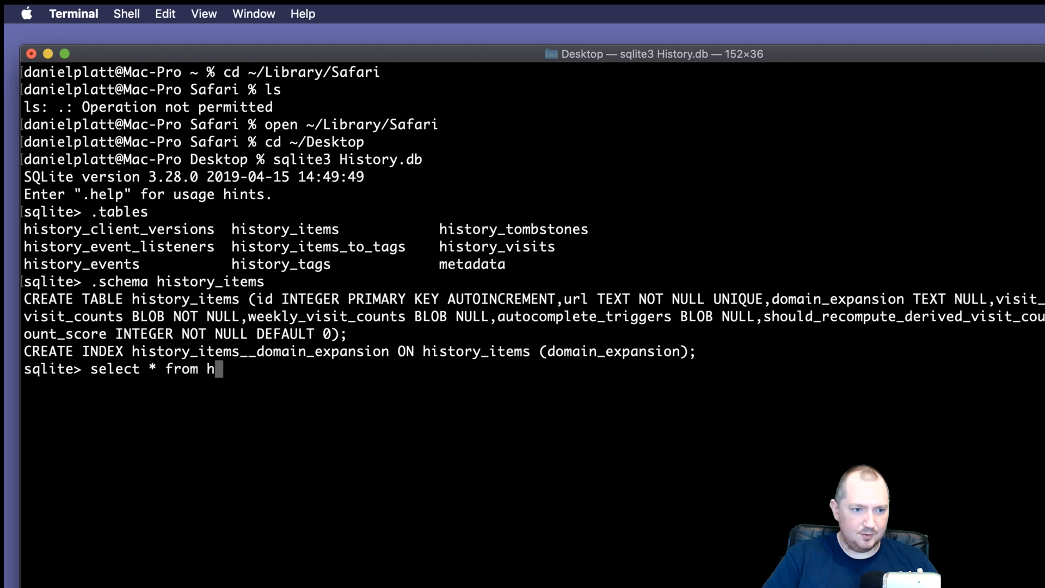
pyautogui.write('istory_items')
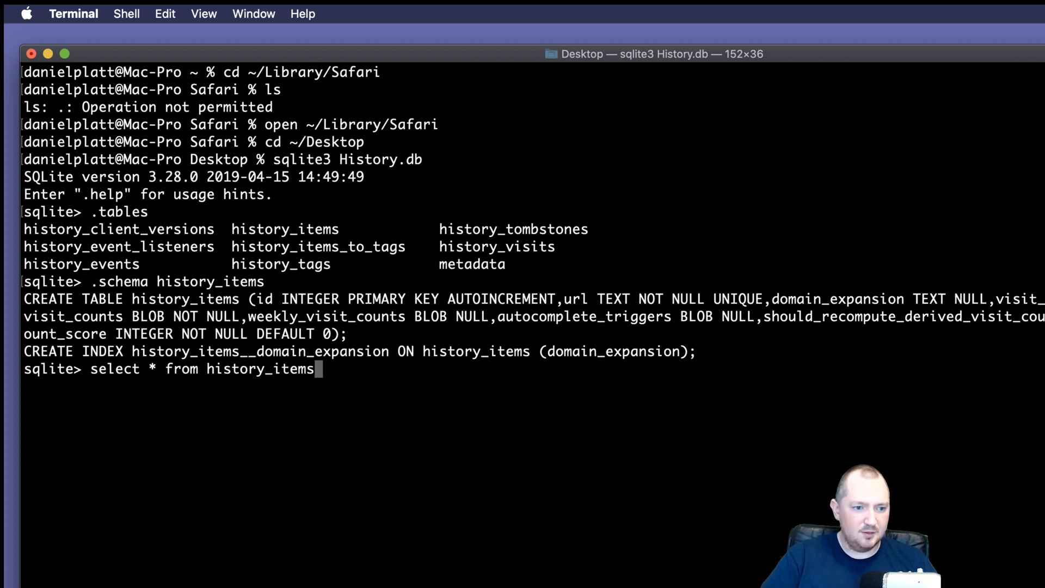
pyautogui.write('LIMIyt')
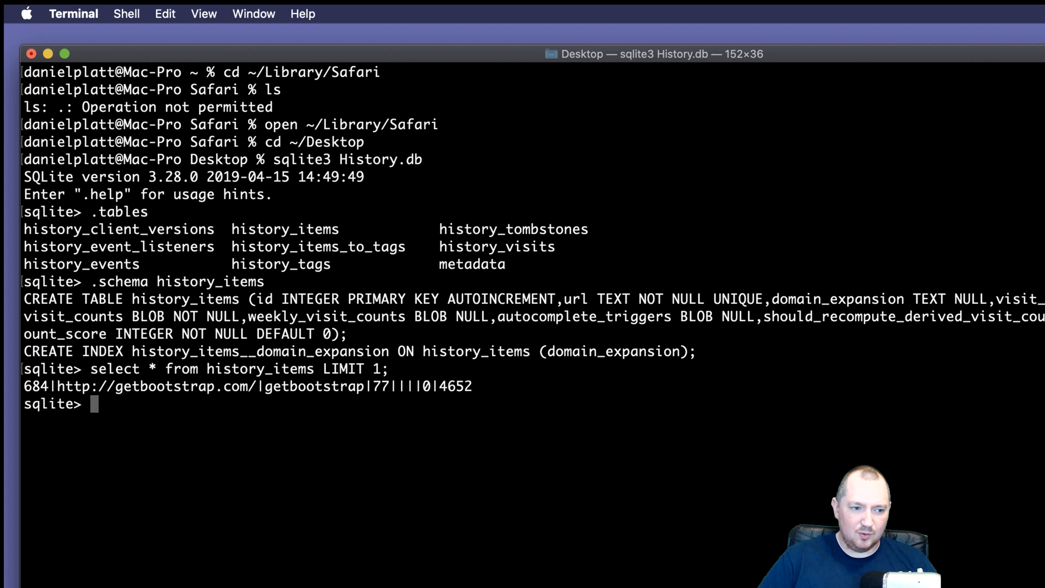
pyautogui.write('.qiut')
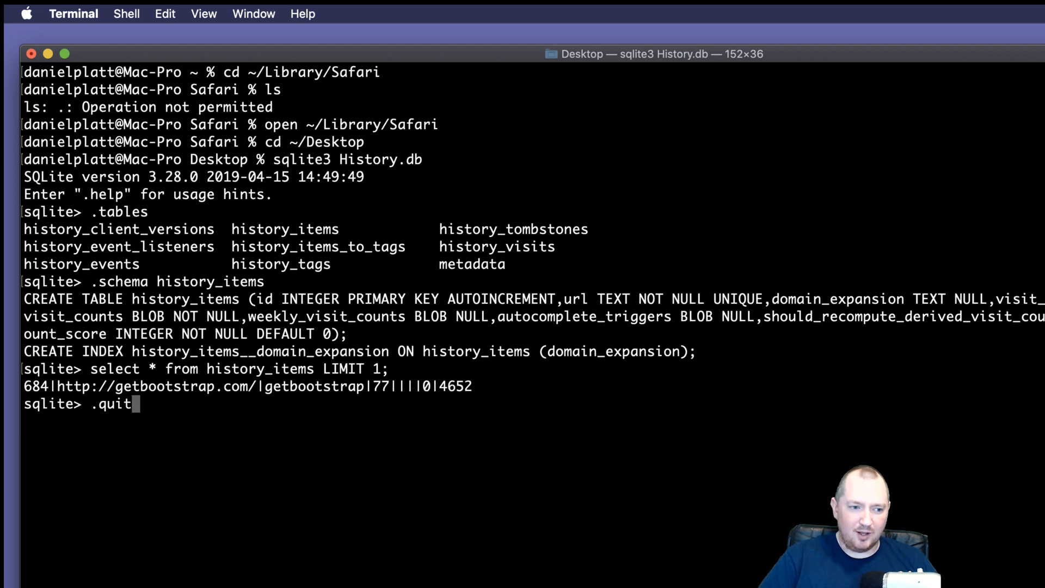
pyautogui.press('Return')
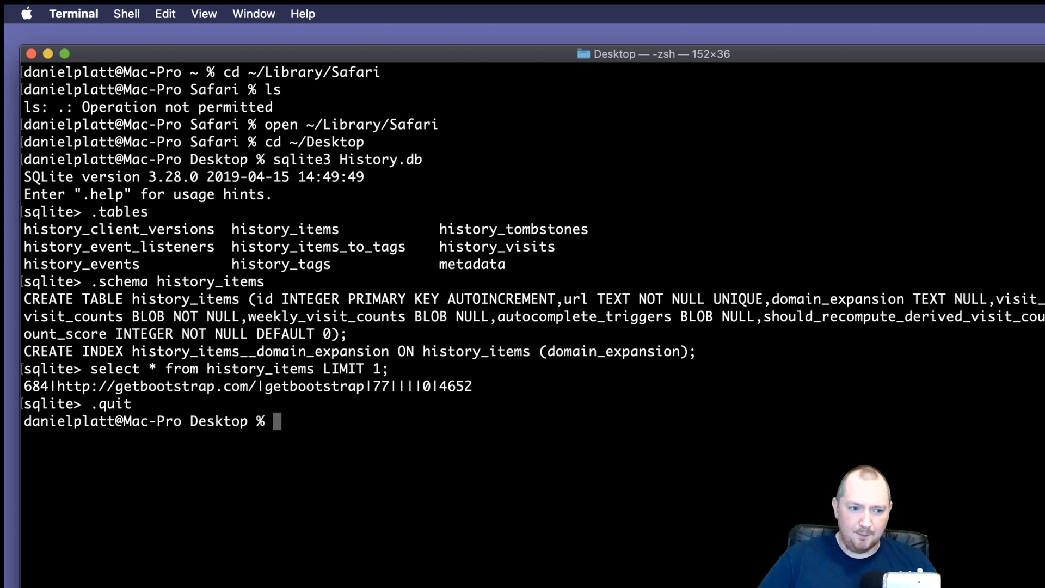
# - Run sqlite3 History.db -header -csv "select * from history_items" > domains.csv
pyautogui.write('sqlite3 History.db')
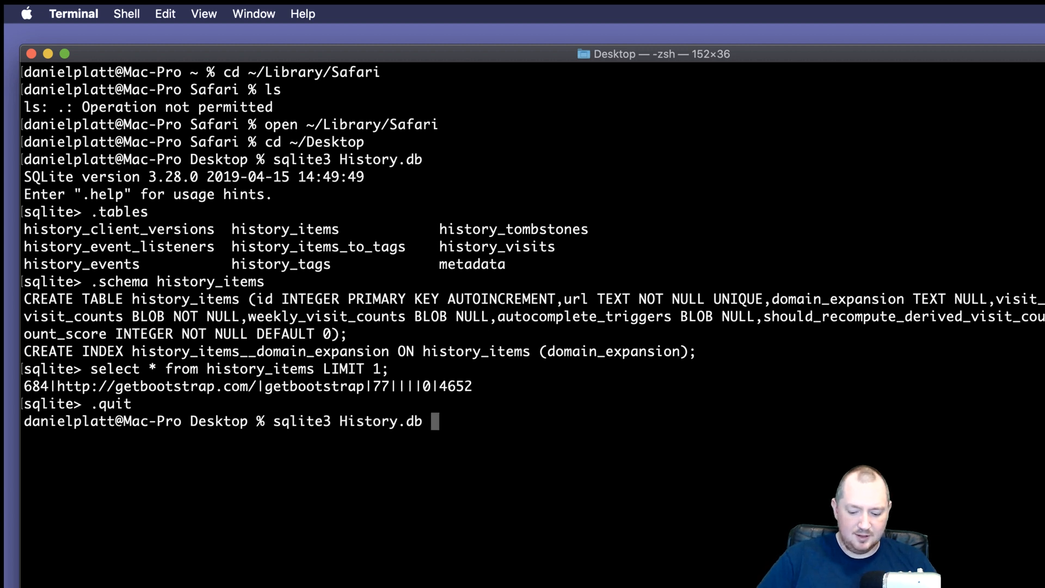
pyautogui.write('-header')
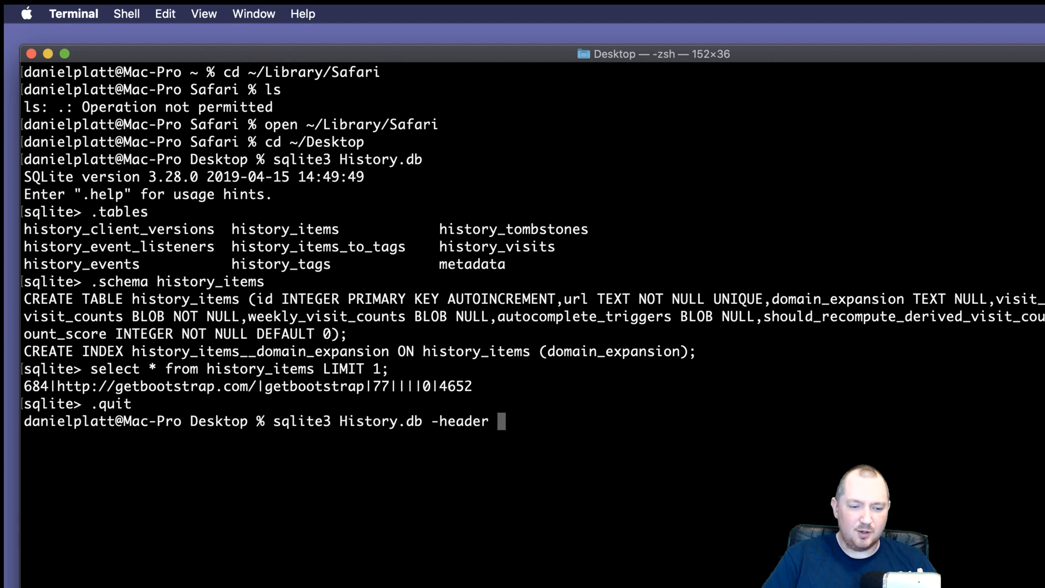
pyautogui.write('-cs')
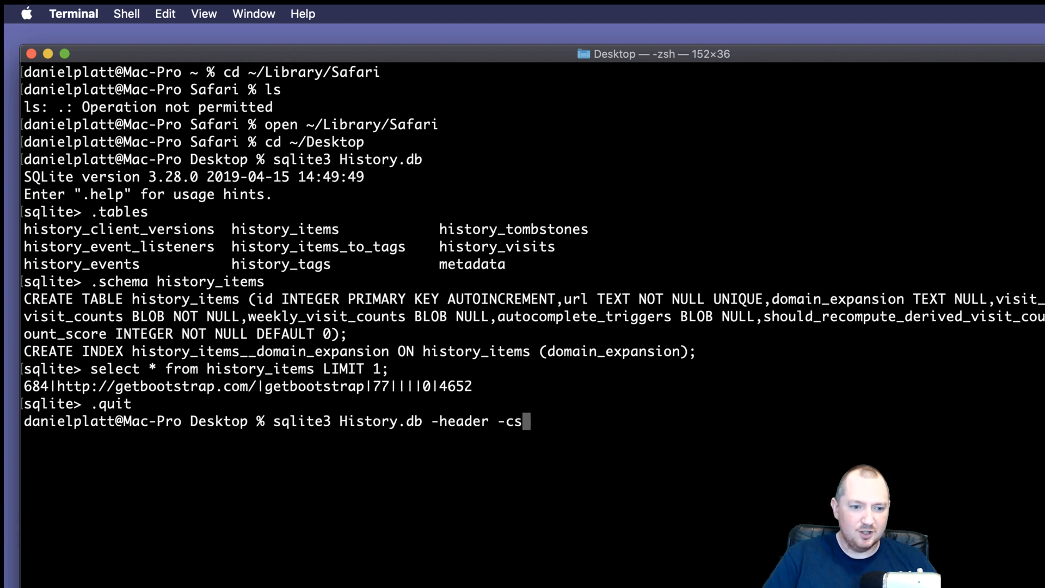
pyautogui.write('v')
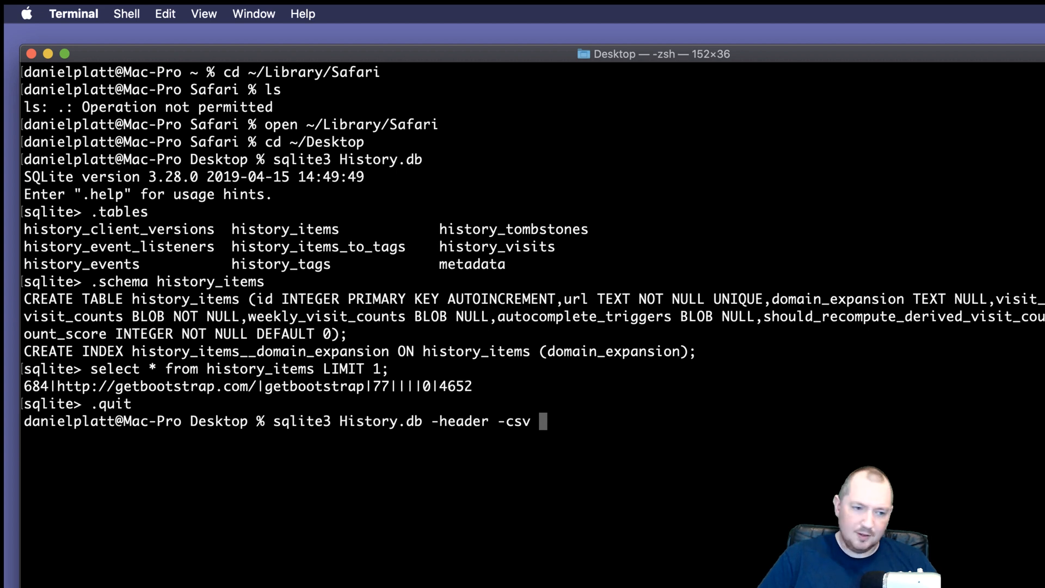
pyautogui.write('""')
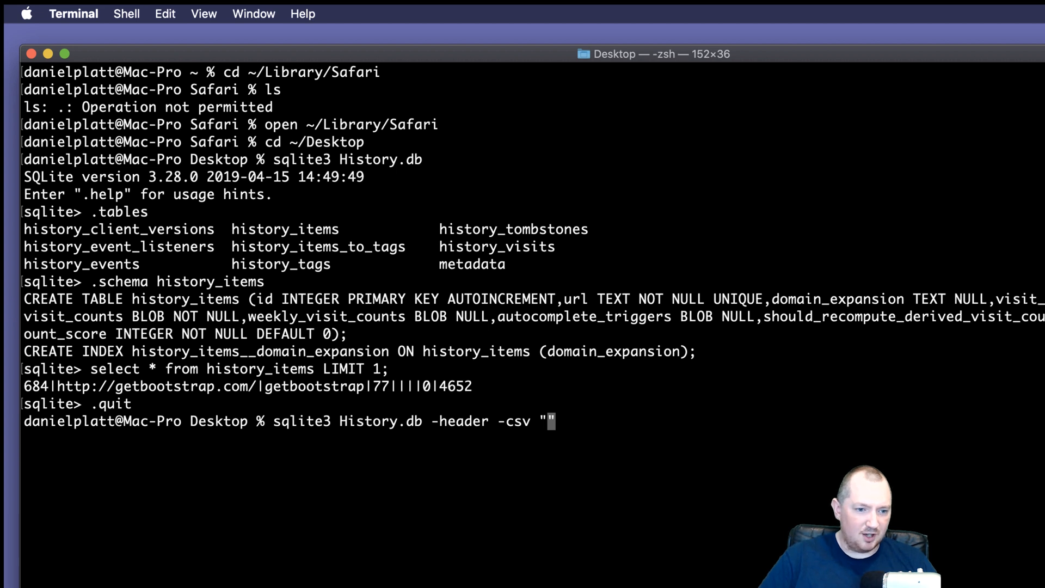
pyautogui.moveTo(90, 368); pyautogui.dragTo(314, 368)
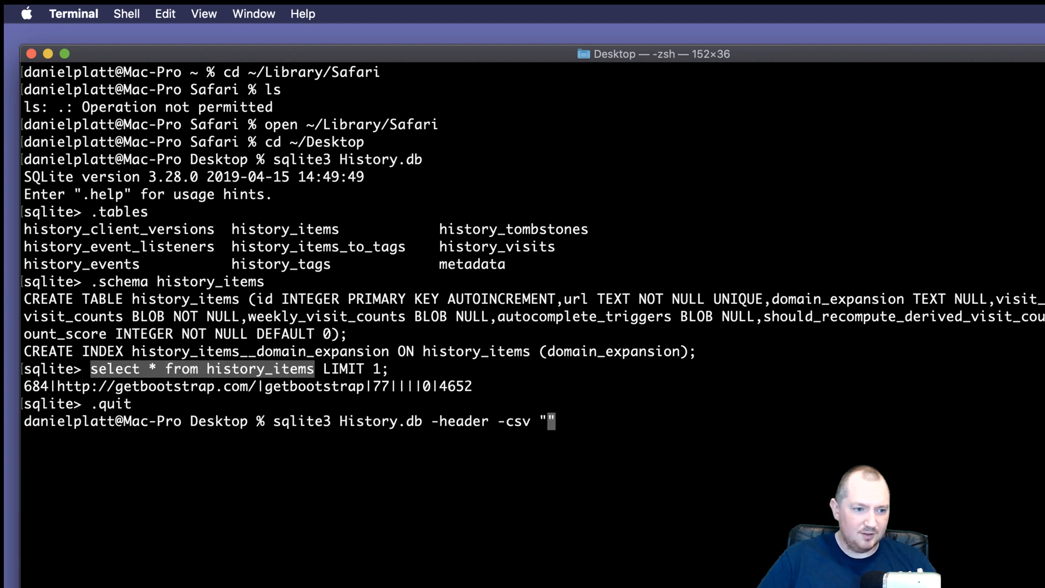
pyautogui.write('select * from history_items')
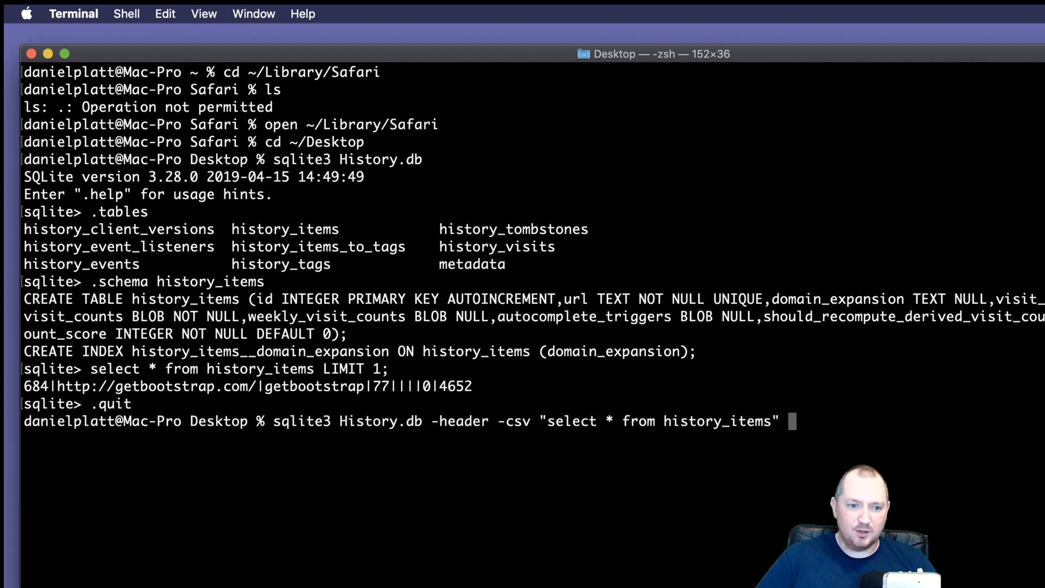
pyautogui.write('>')
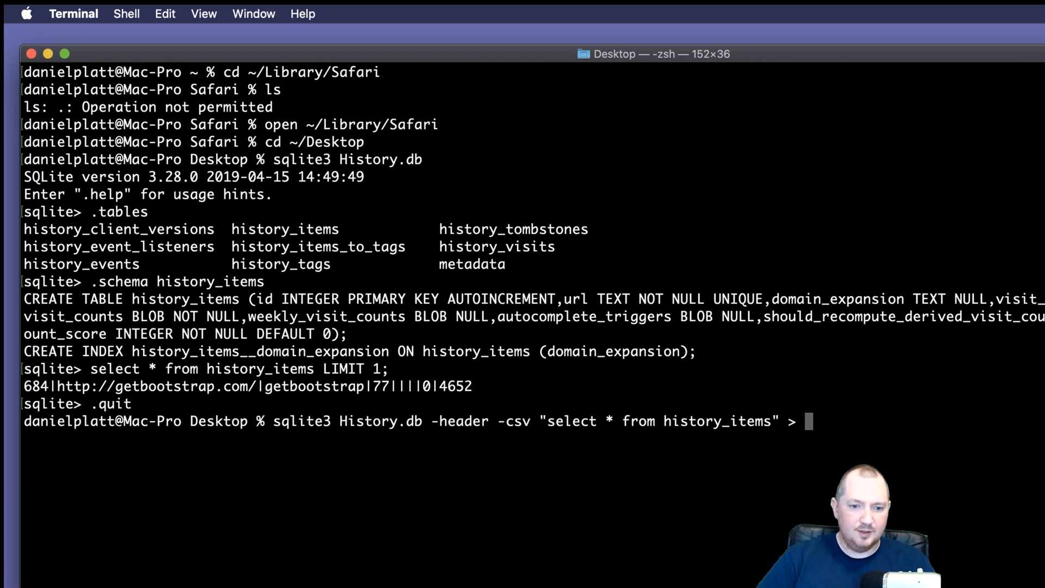
pyautogui.write('dom')
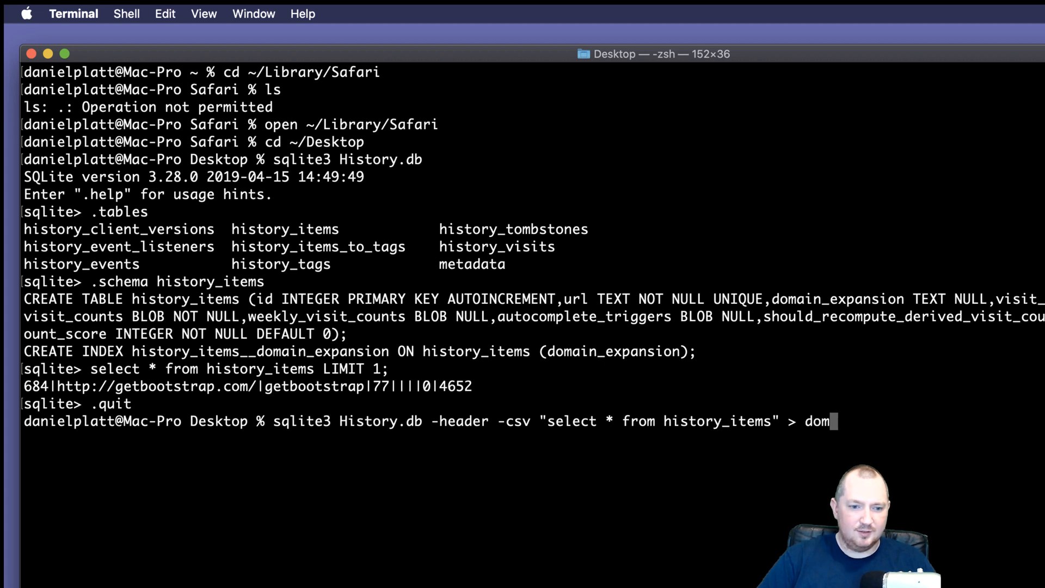
pyautogui.write('ains.csv')
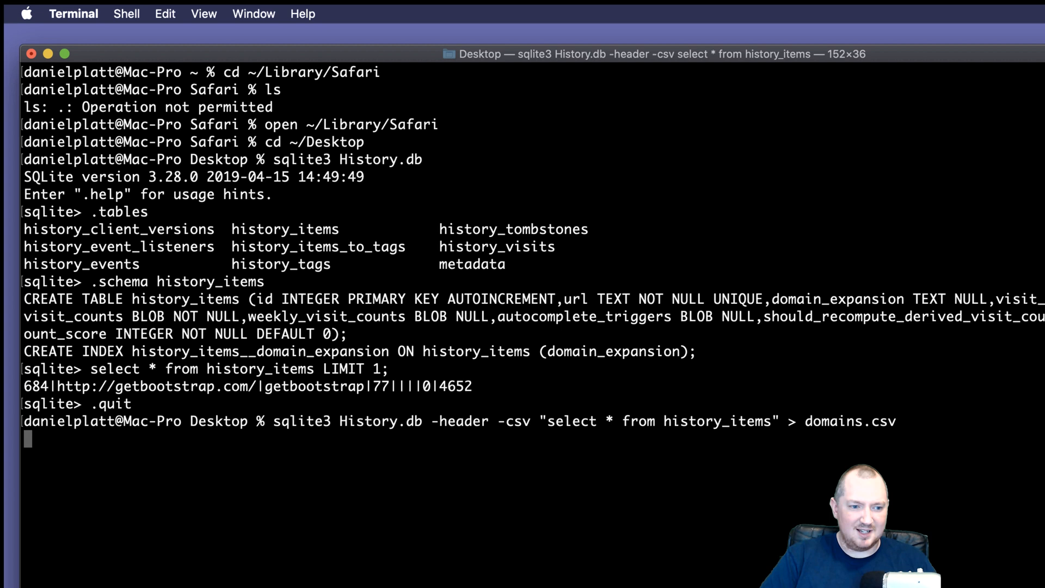
pyautogui.press('Return')
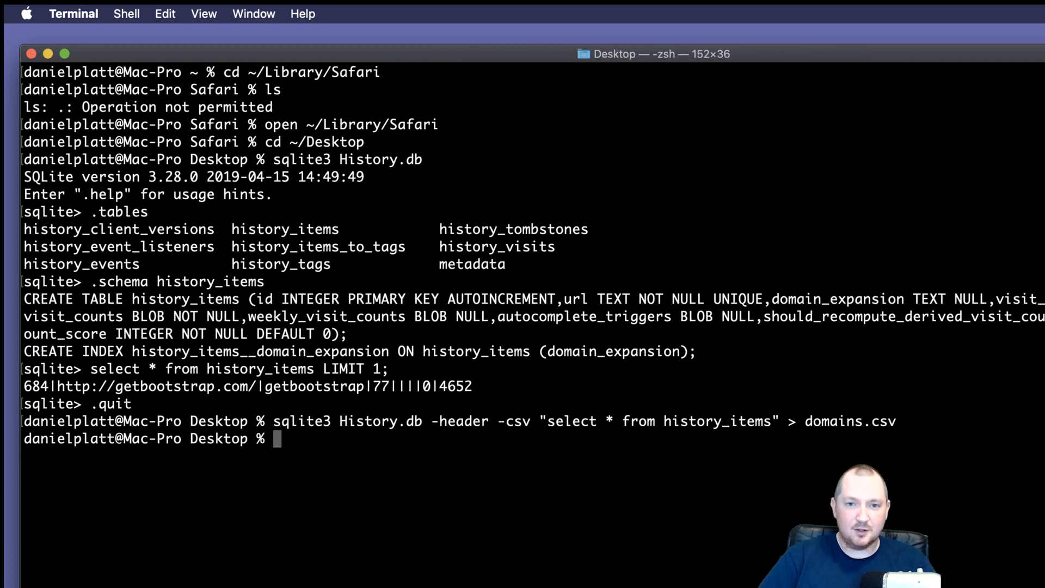
# - List the Desktop files with ls -lath to confirm domains.csv exists
pyautogui.write('ls -lath')
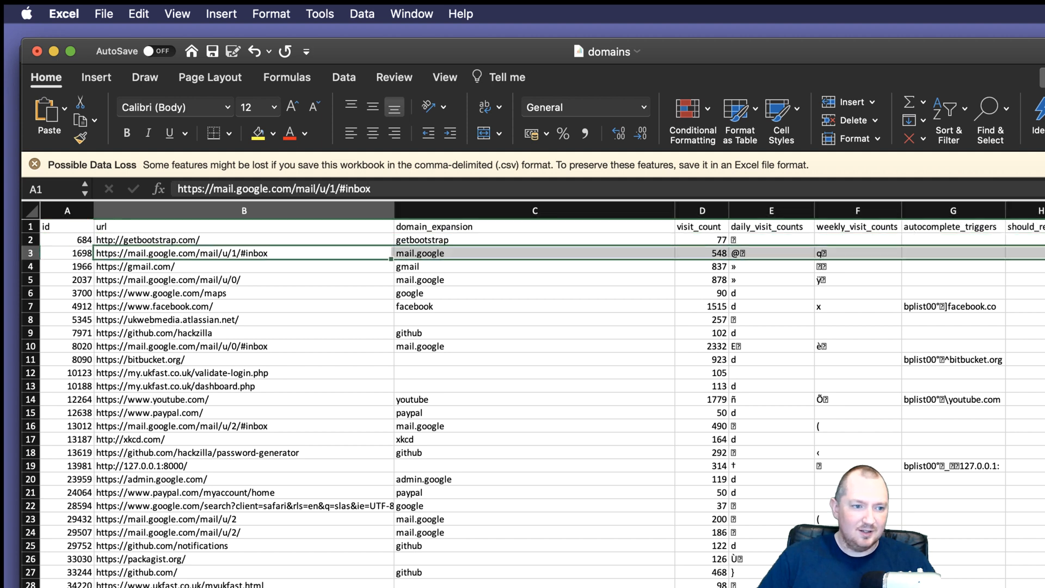
pyautogui.click(244, 252)
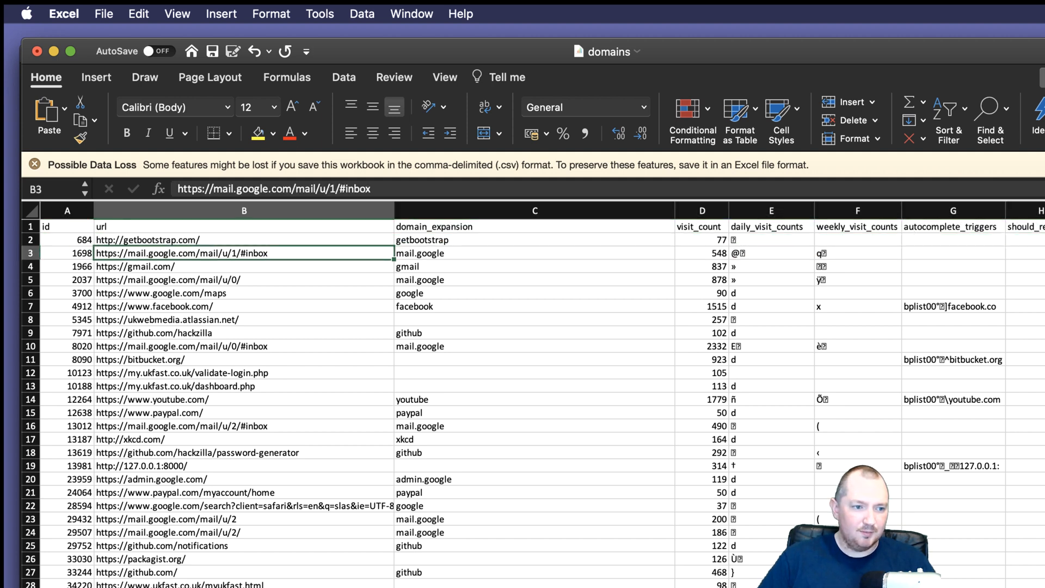
pyautogui.click(243, 226)
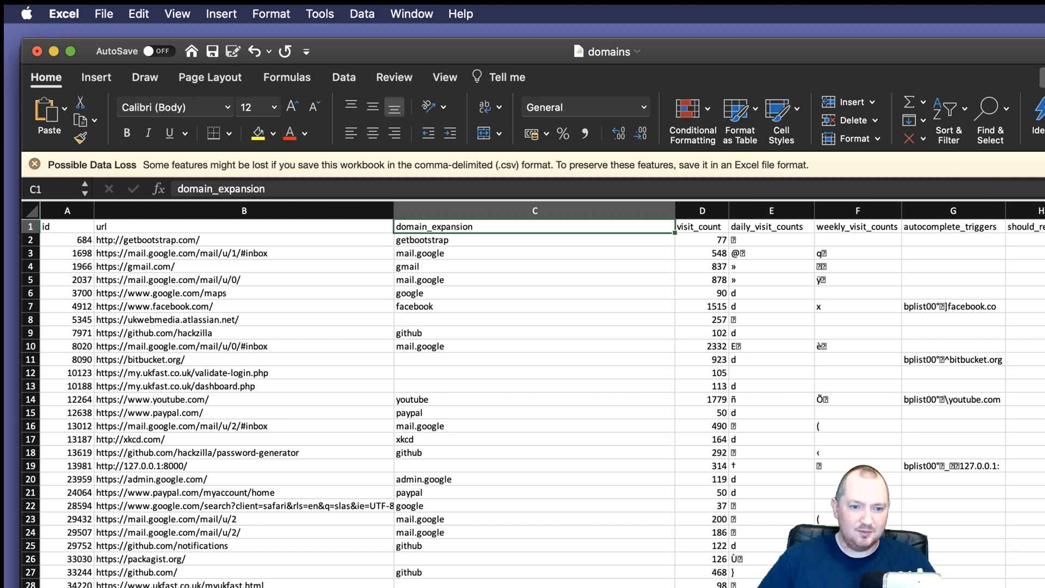
pyautogui.click(701, 210)
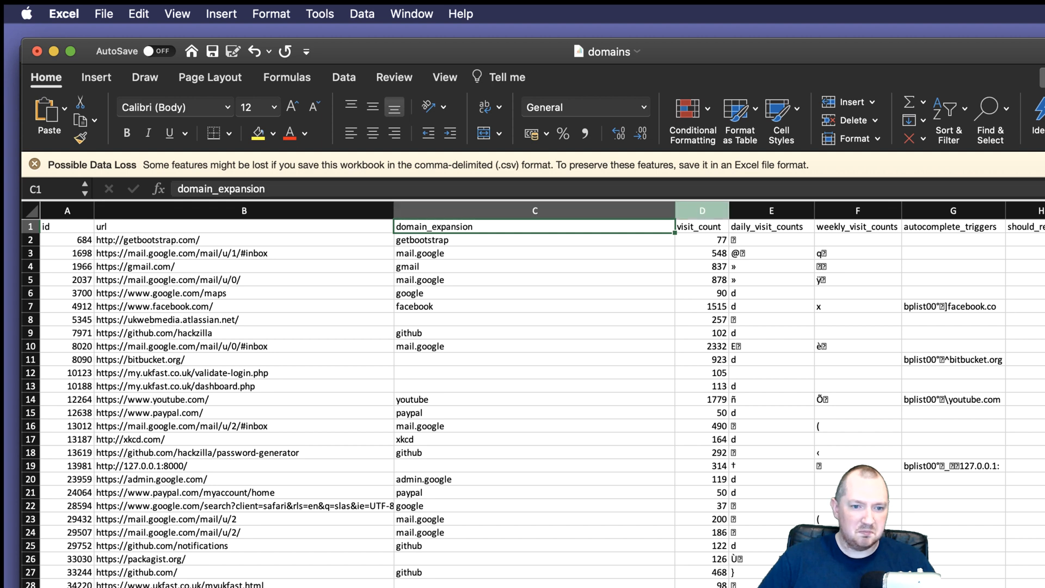
pyautogui.click(701, 226)
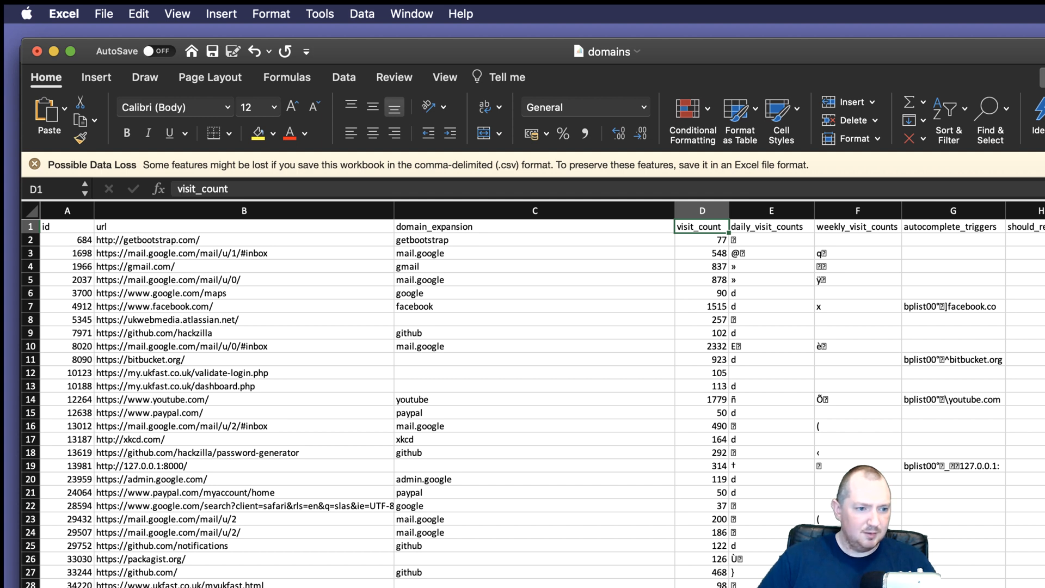
pyautogui.click(700, 346)
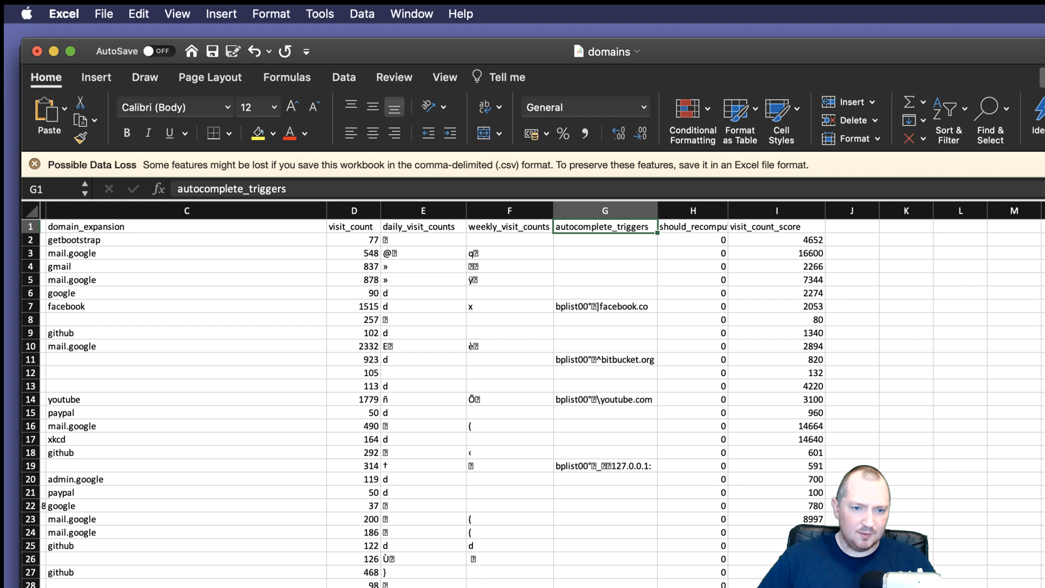
# - Shift the Excel window left and select the first url, getbootstrap.com
pyautogui.moveTo(657, 211); pyautogui.dragTo(657, 211)
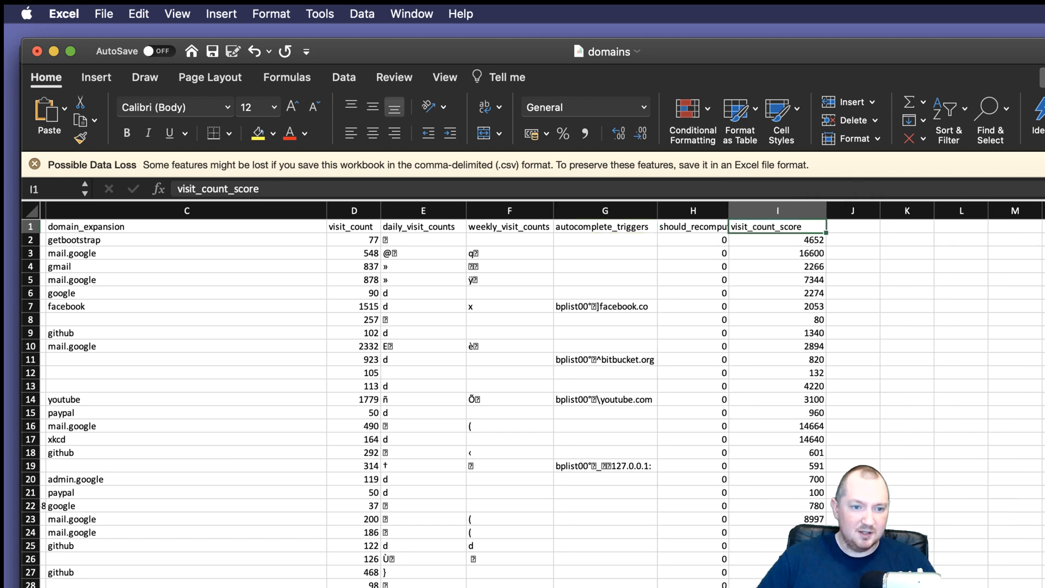
pyautogui.hscroll(-3)
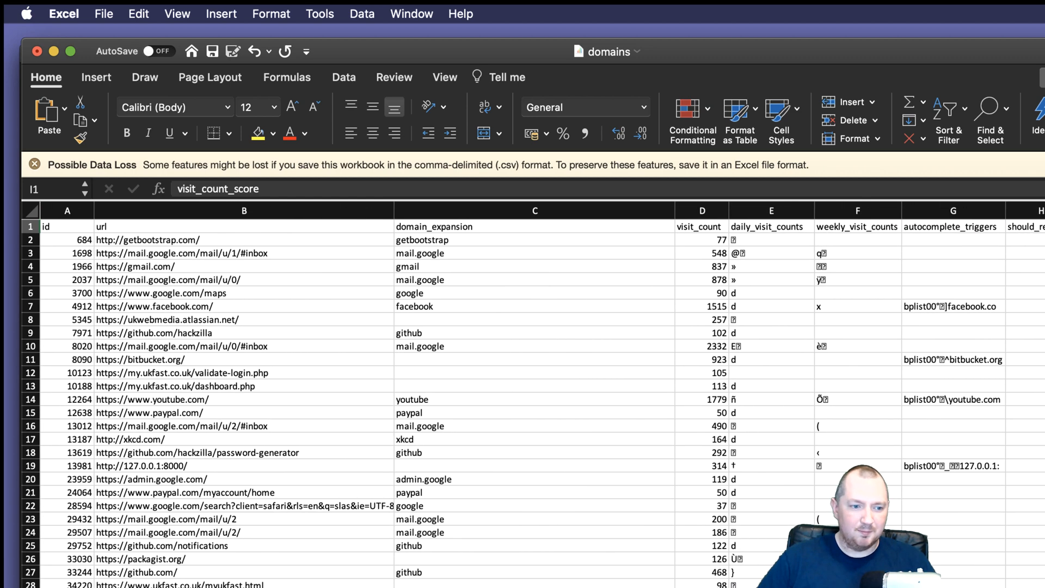
pyautogui.click(244, 211)
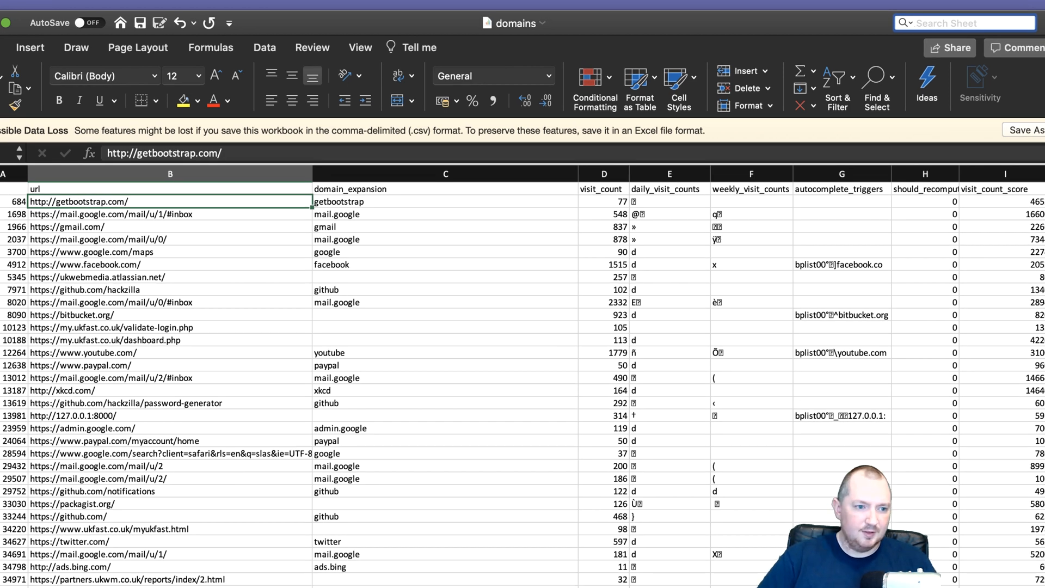
# - Search the sheet for "google" and jump to the next matching url
pyautogui.write('g')
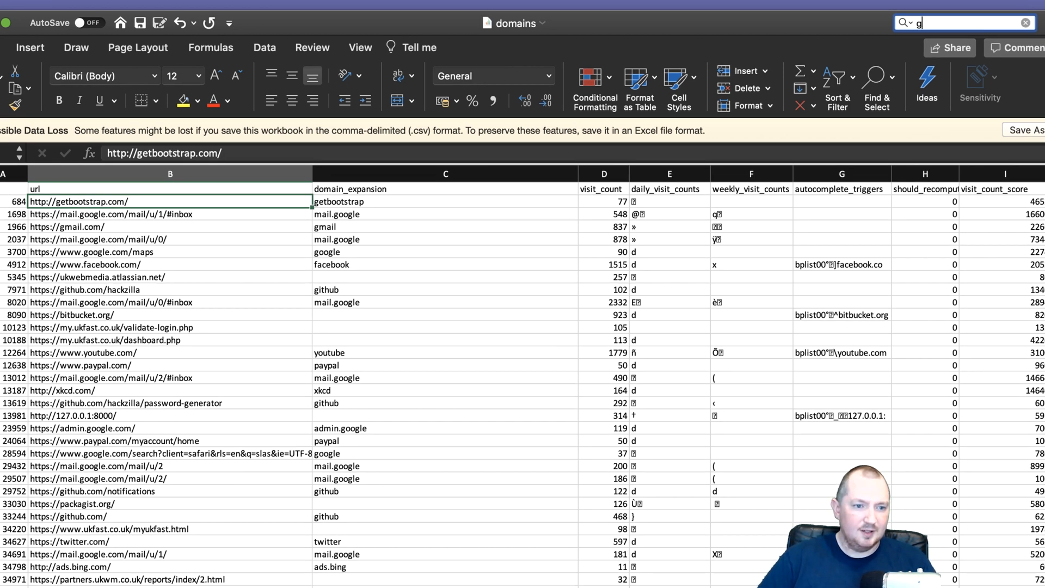
pyautogui.write('oogle')
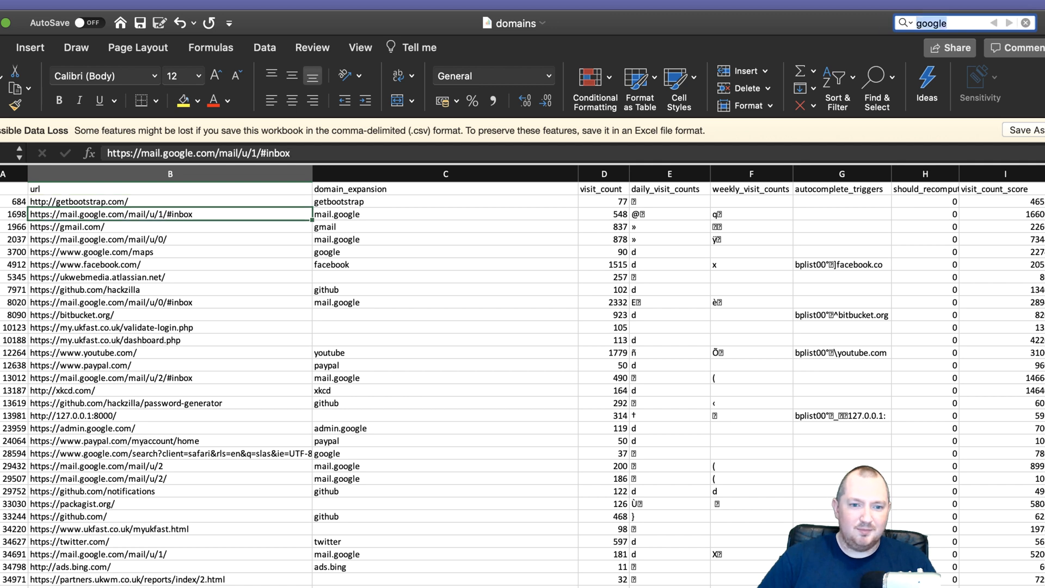
pyautogui.click(170, 239)
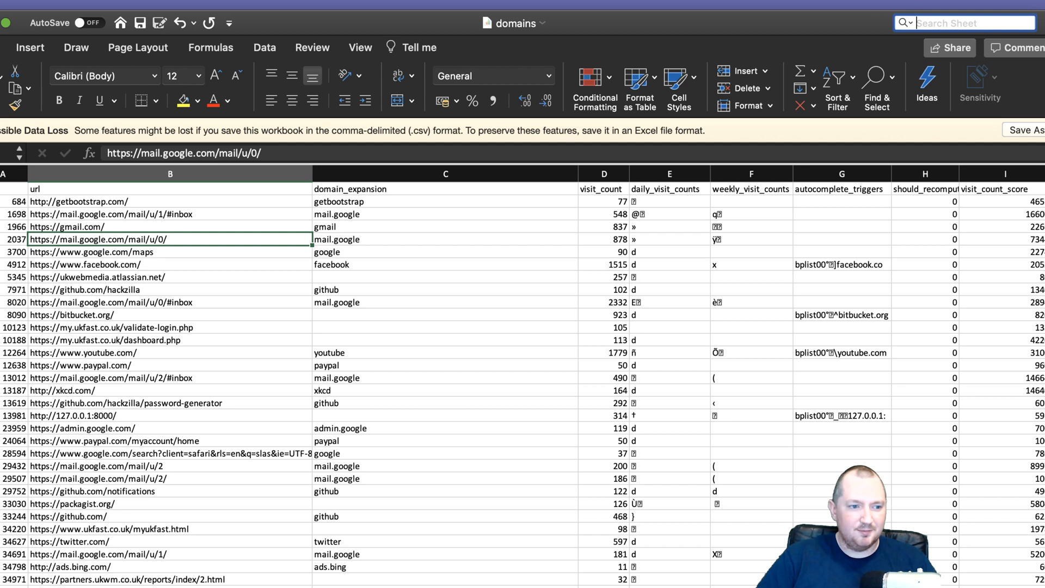
# - Search for "strap" to land on the getbootstrap.com url
pyautogui.write('s')
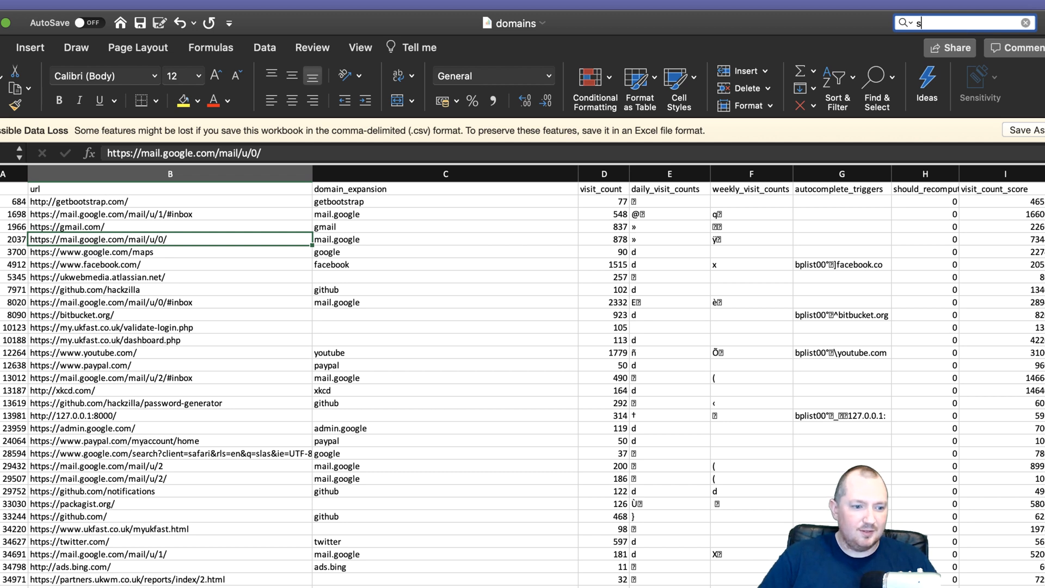
pyautogui.write('strap')
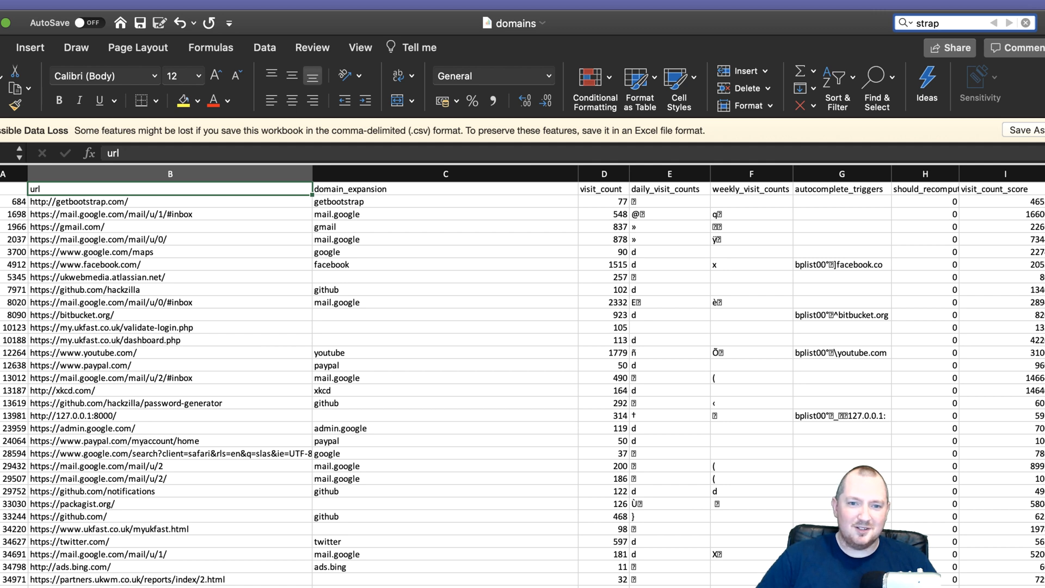
pyautogui.click(170, 202)
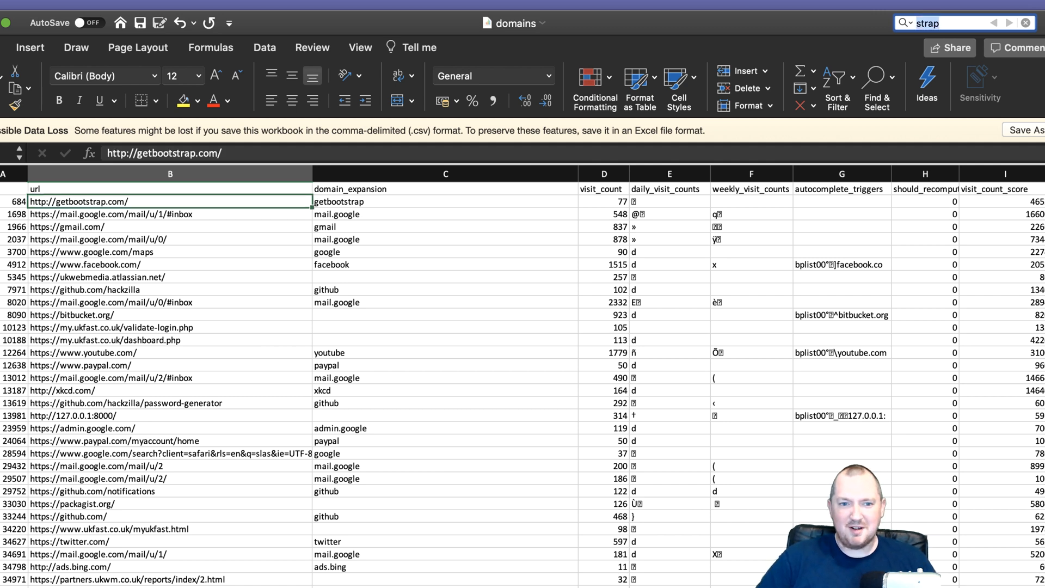